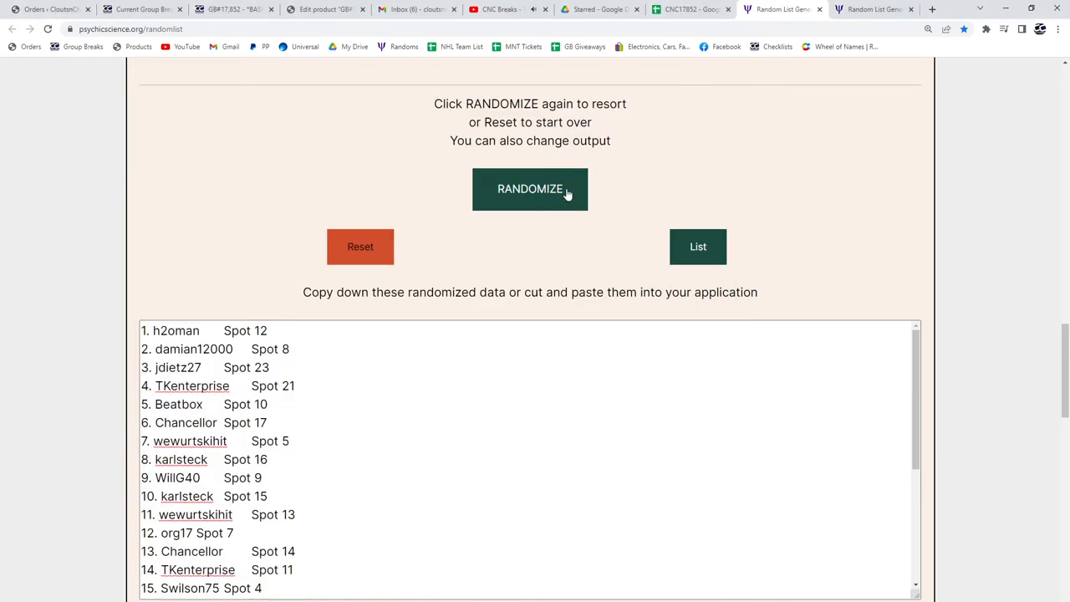
left_click(529, 189)
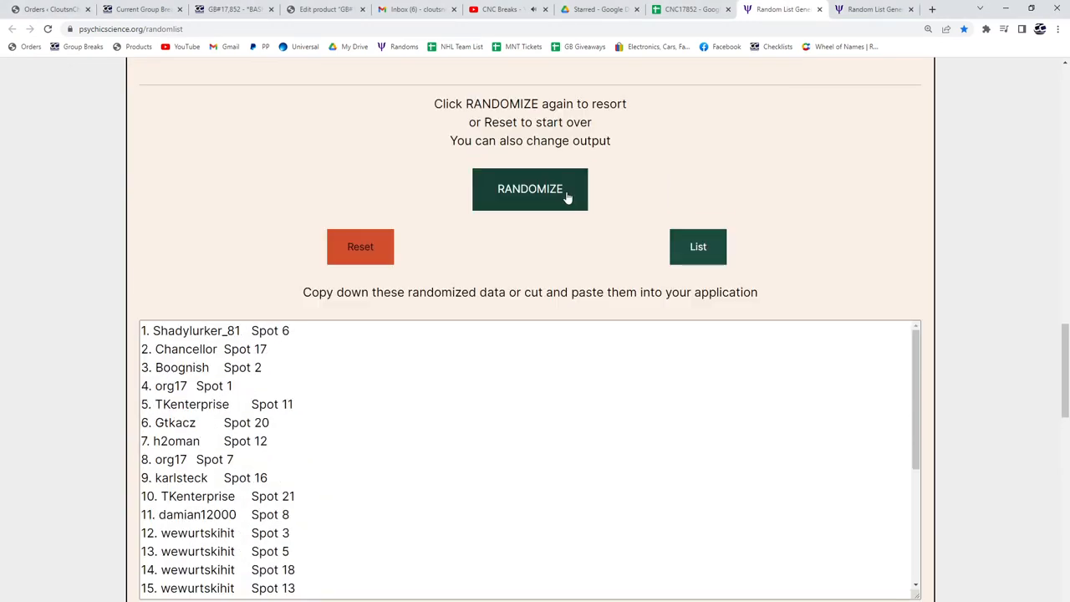